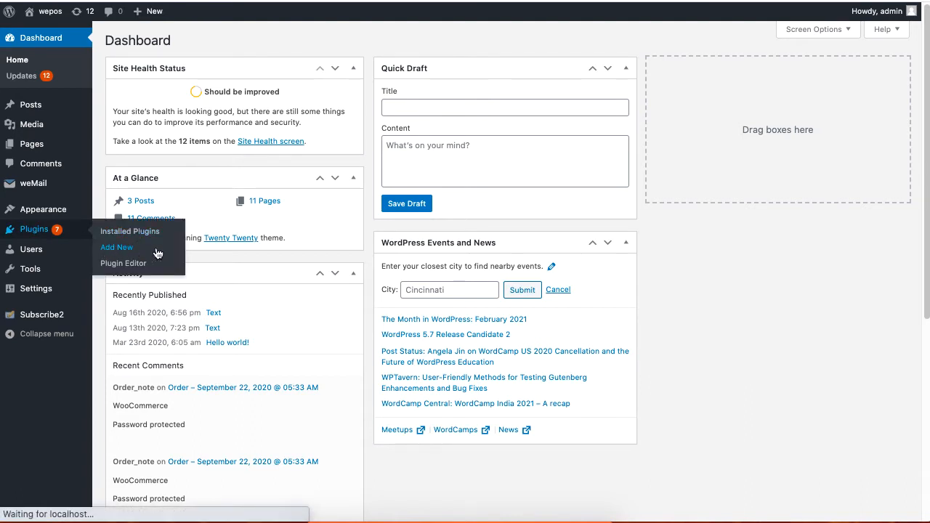
Install and activate the Elementor Website Builder plugin from Add New Plugins.
left_click(116, 247)
type("elementor")
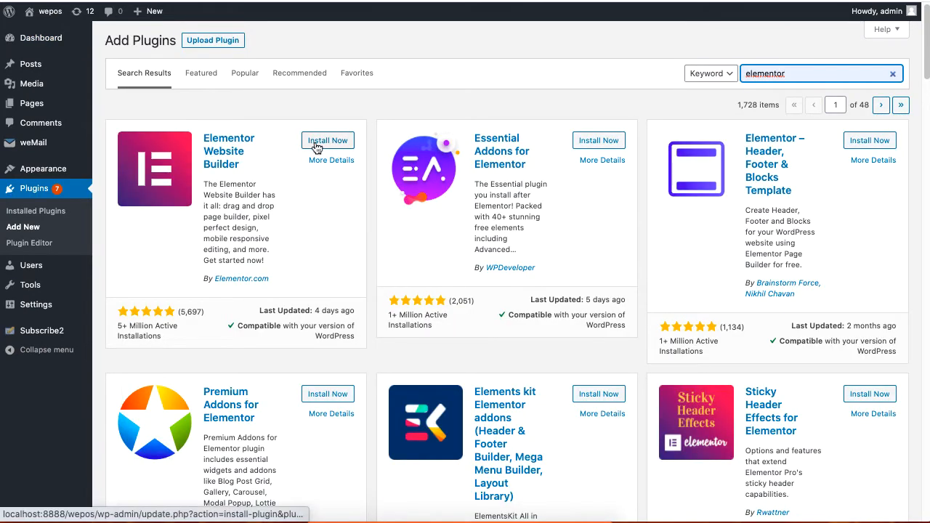
left_click(329, 139)
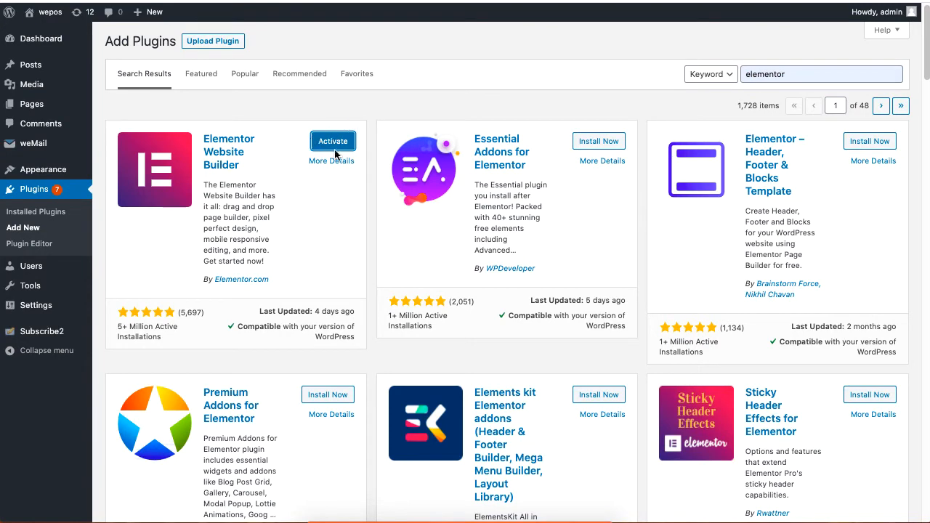
left_click(331, 140)
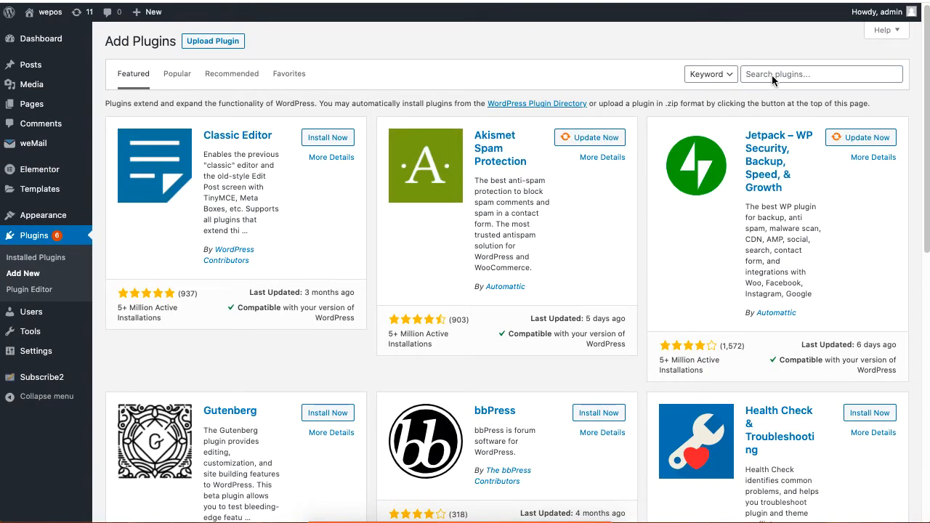
Search for 'Happy Addons' and install the Happy Addons for Elementor plugin.
type("Happy Addons")
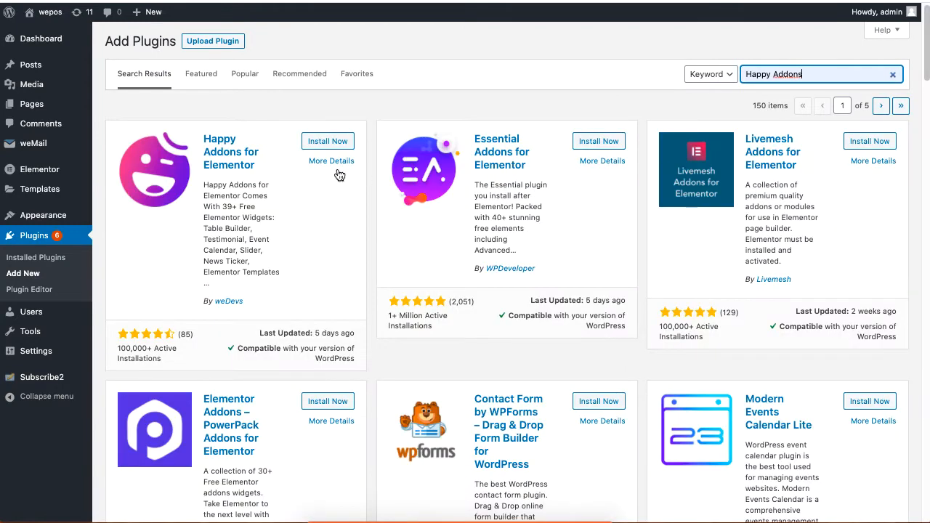
mouse_move(215, 192)
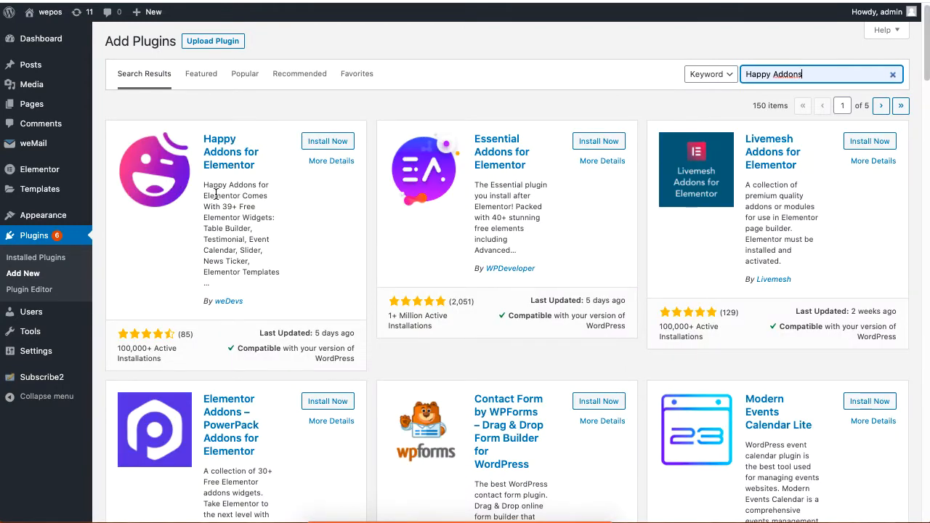
left_click(327, 141)
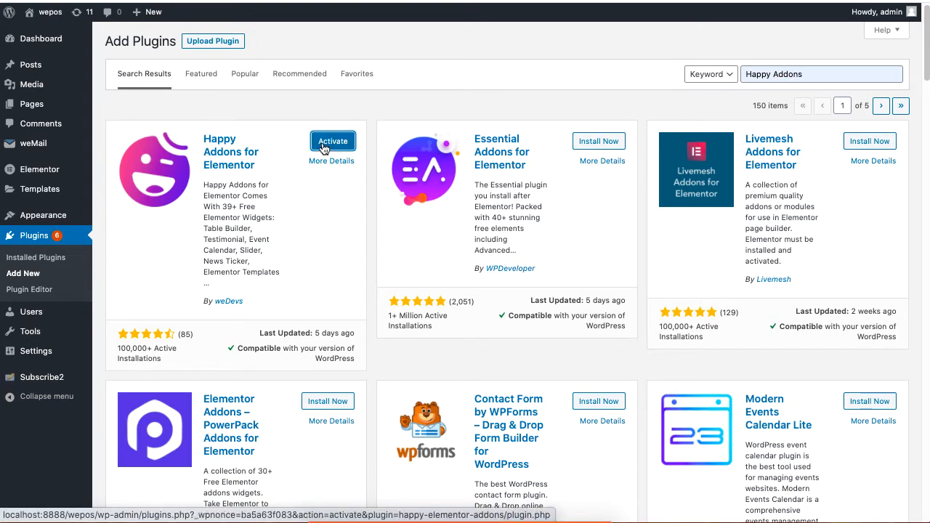
Activate Happy Addons, review the GET PRO features and go to the Pro pricing page.
left_click(332, 141)
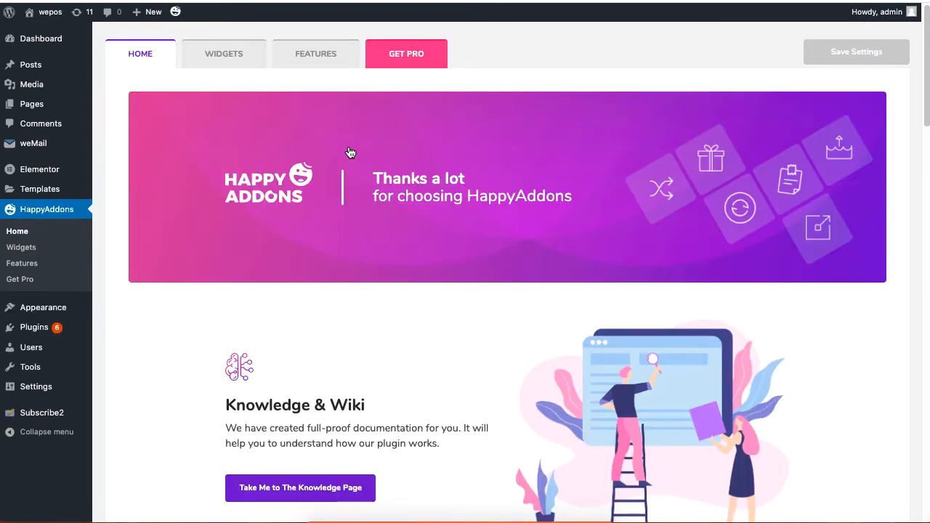
left_click(407, 54)
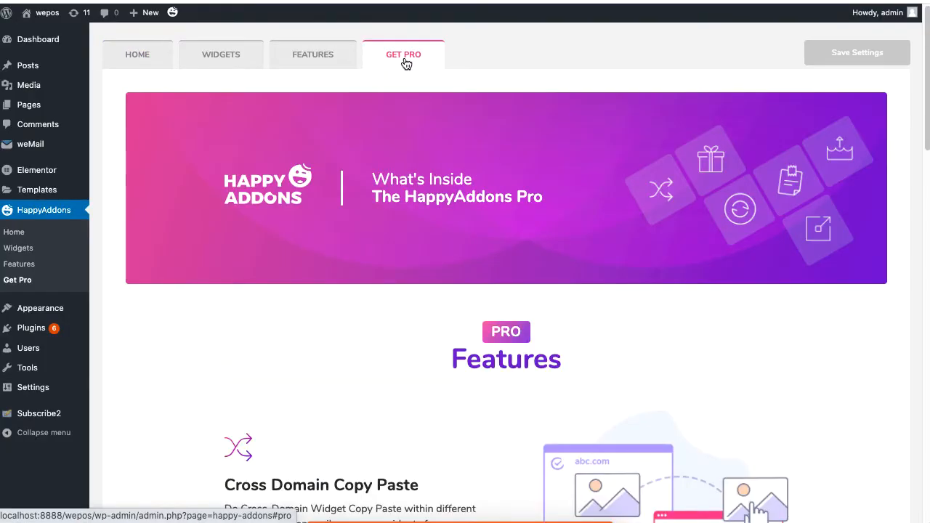
left_click(404, 55)
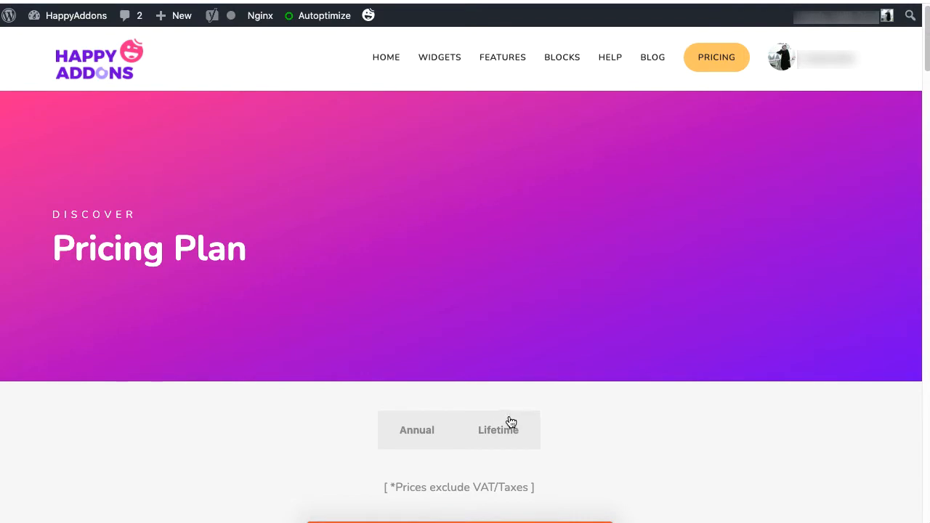
Start buying the 1 Site yearly Pro plan from the HappyAddons pricing page.
left_click(387, 57)
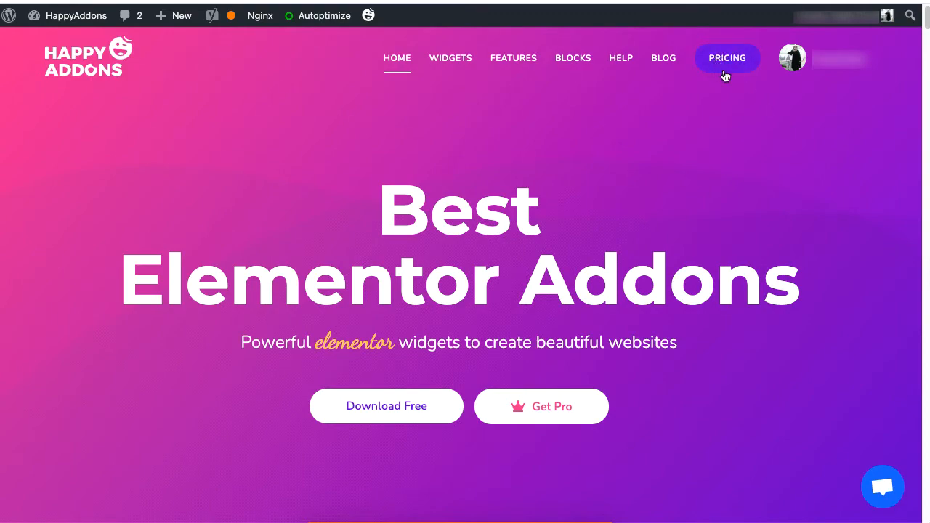
left_click(727, 58)
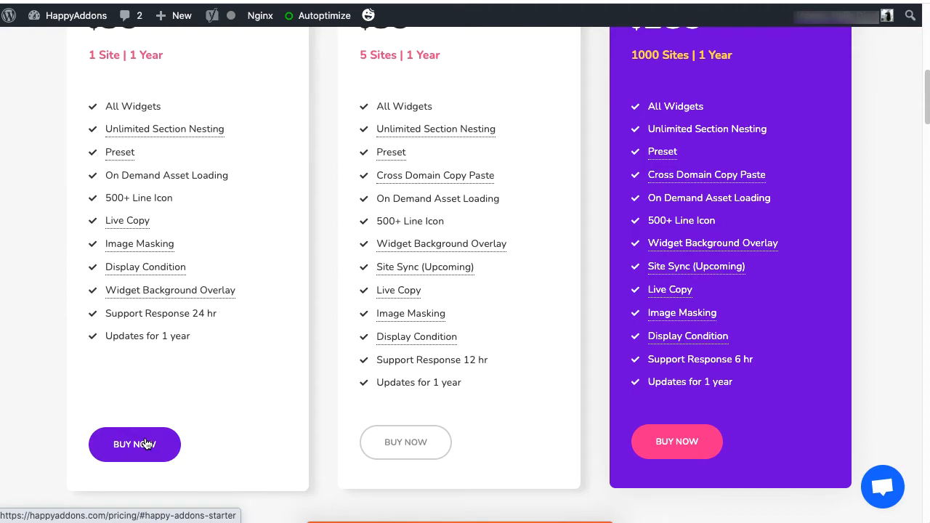
left_click(134, 445)
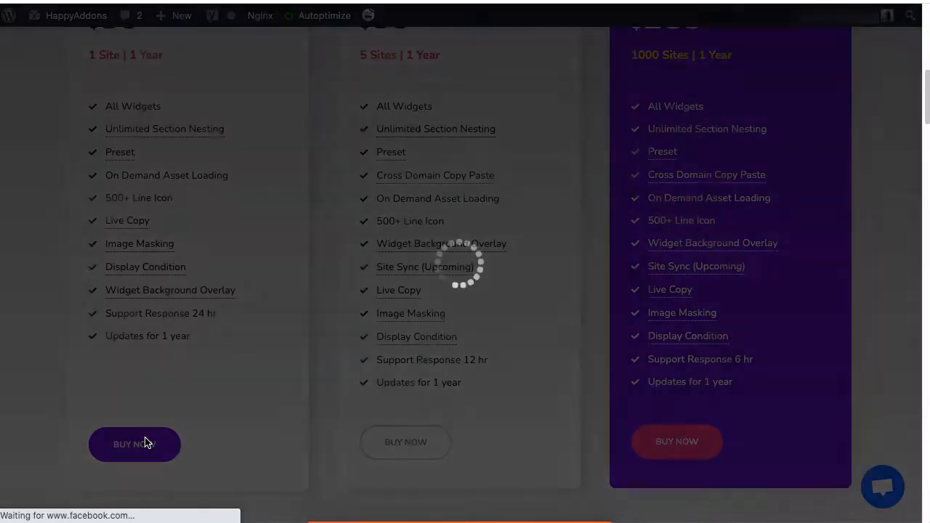
Enter the buyer email, card and coupon details and pay the $39.00 order.
left_click(133, 445)
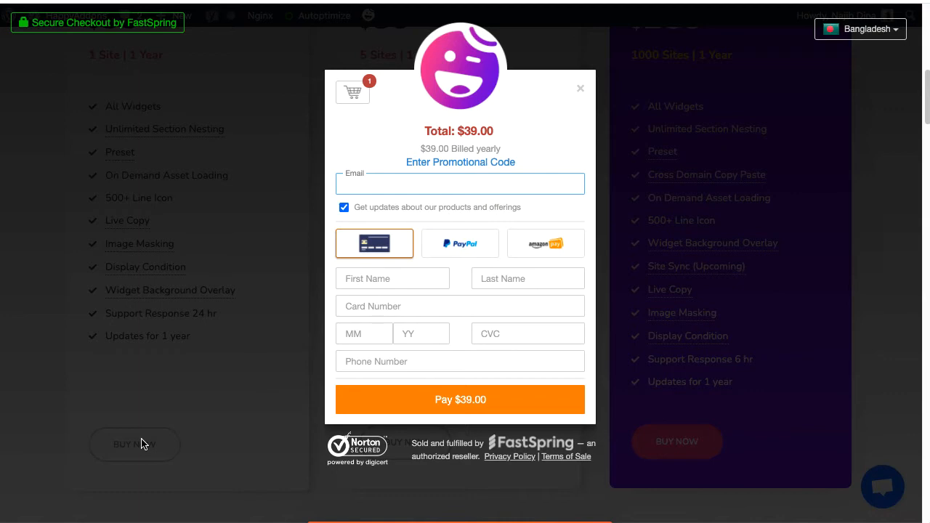
left_click(582, 88)
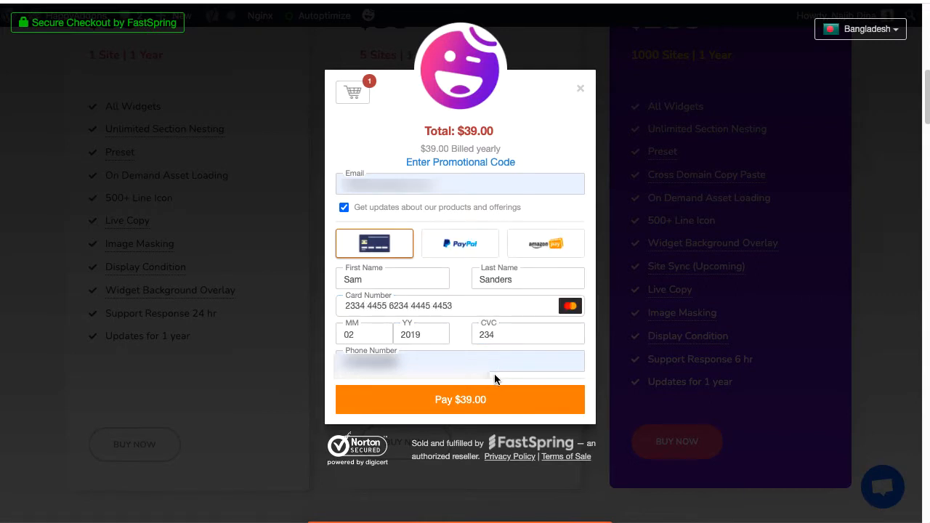
left_click(459, 163)
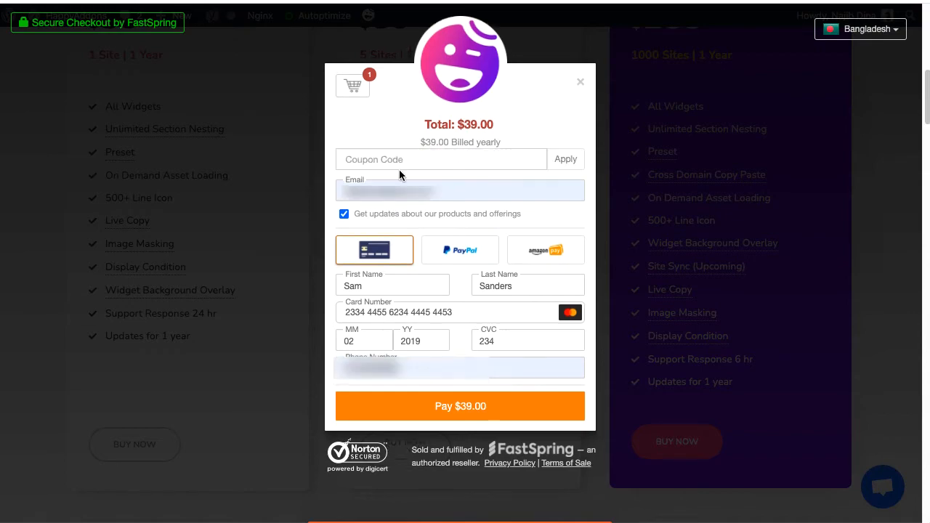
left_click(581, 81)
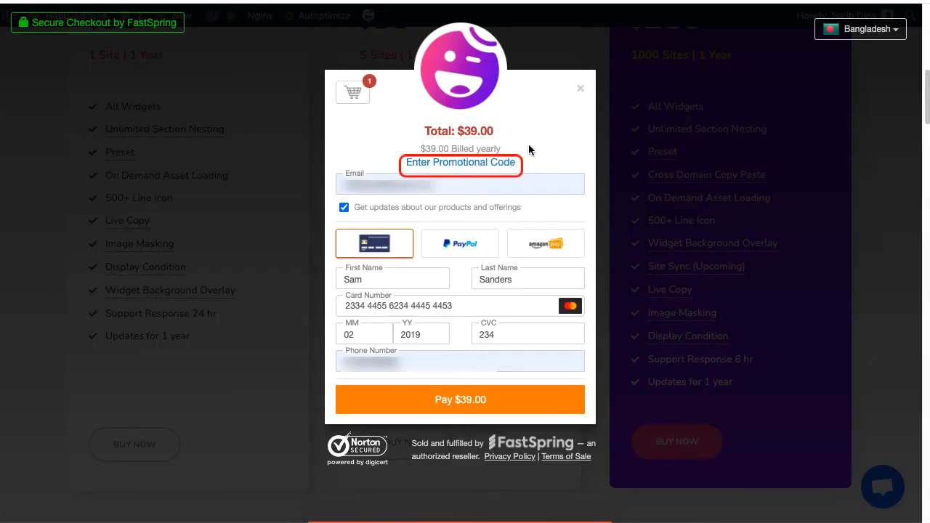
left_click(459, 163)
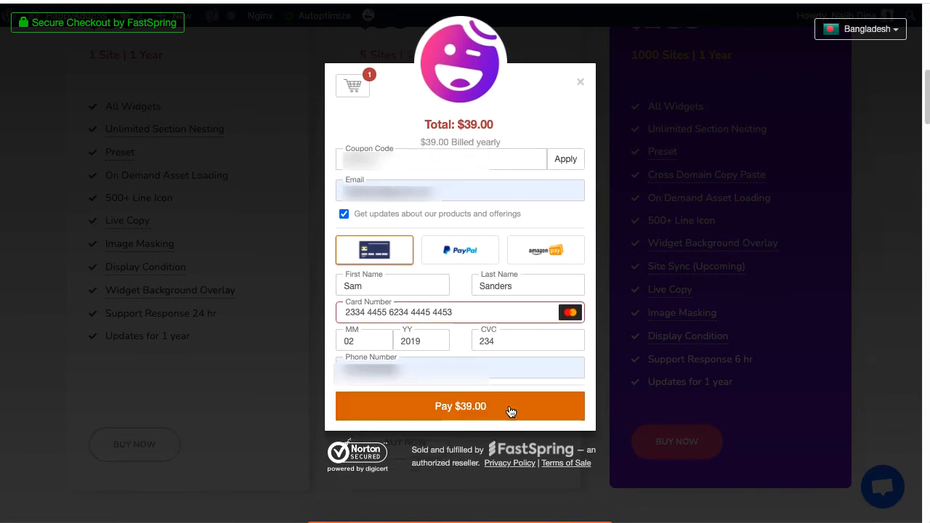
left_click(459, 408)
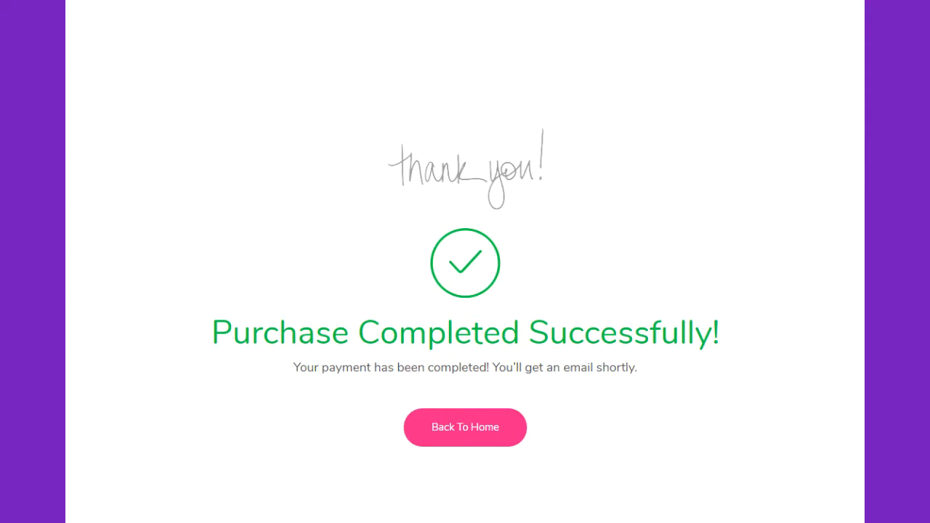
Return to the HappyAddons home page from the Purchase Completed confirmation.
left_click(465, 428)
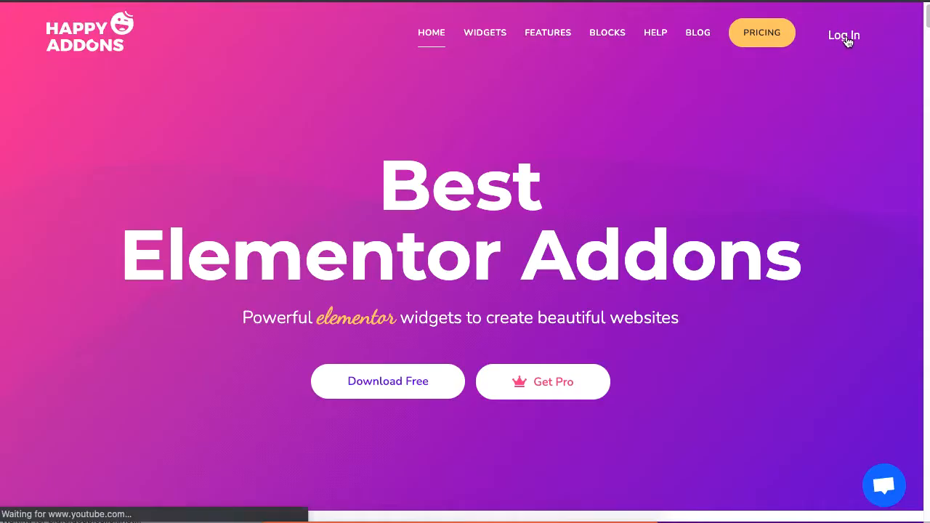
Sign in to the HappyAddons account with the saved credentials.
left_click(843, 35)
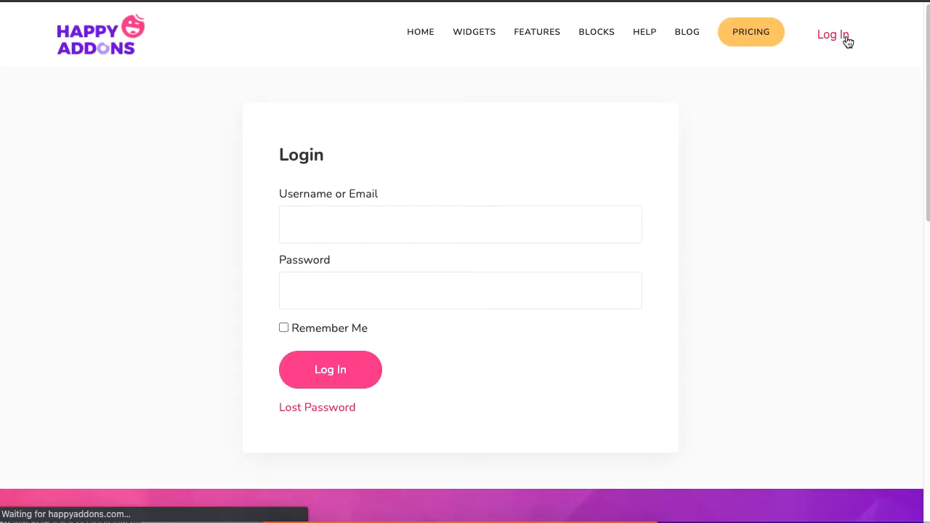
left_click(460, 223)
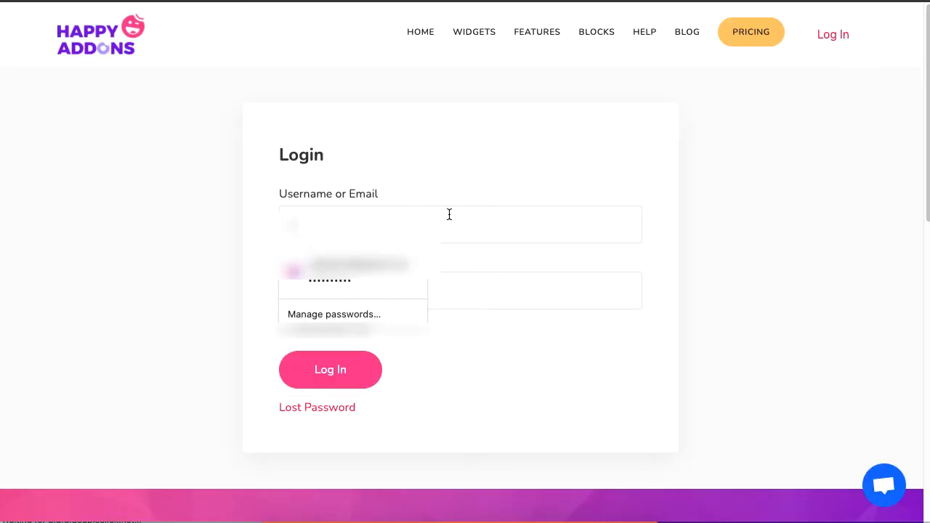
left_click(352, 279)
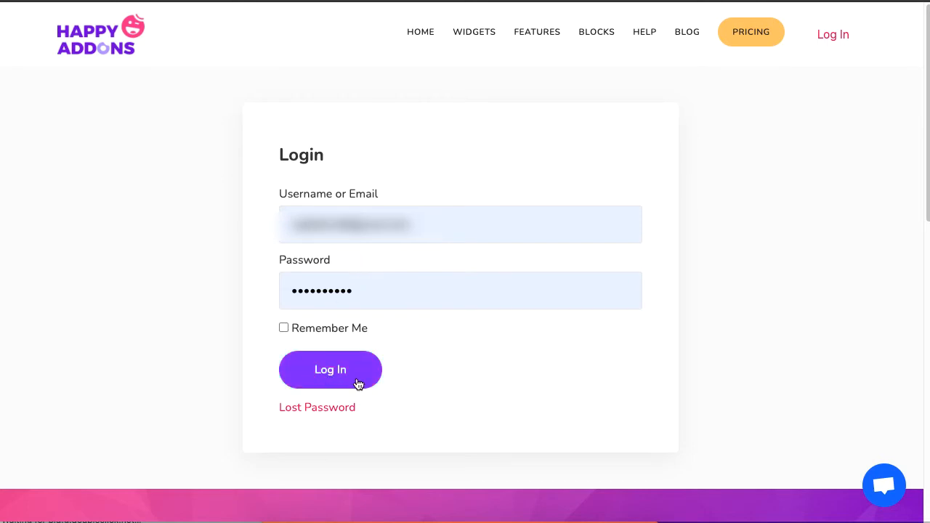
left_click(330, 370)
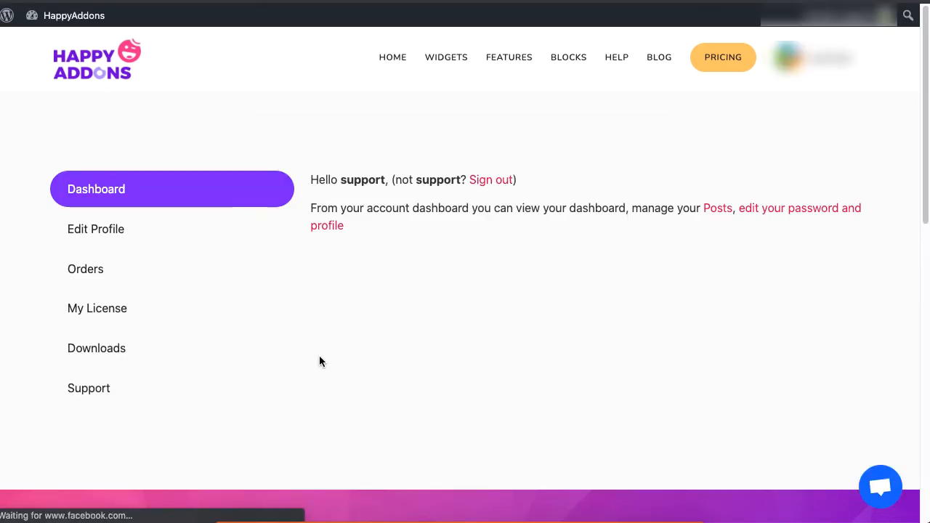
mouse_move(200, 343)
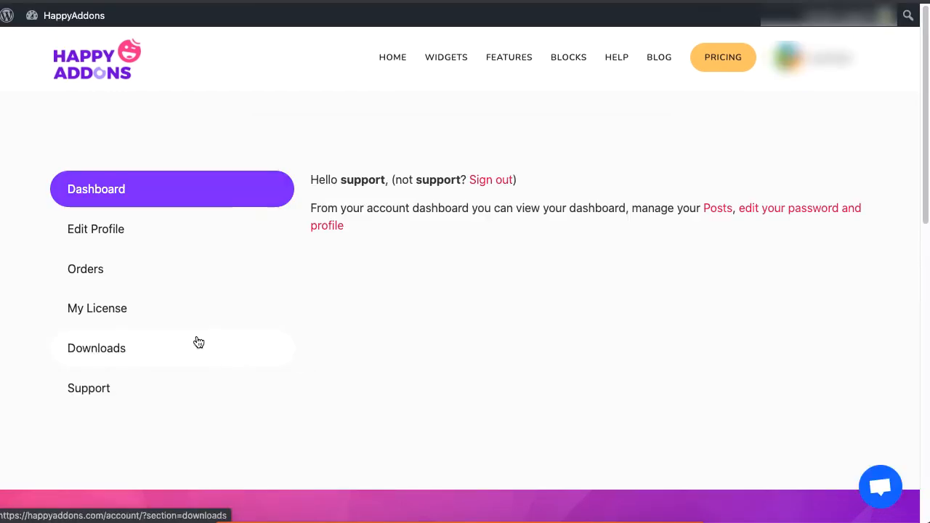
Download the Happy Elementor Addons Pro zip from Downloads and return to WordPress admin.
left_click(96, 349)
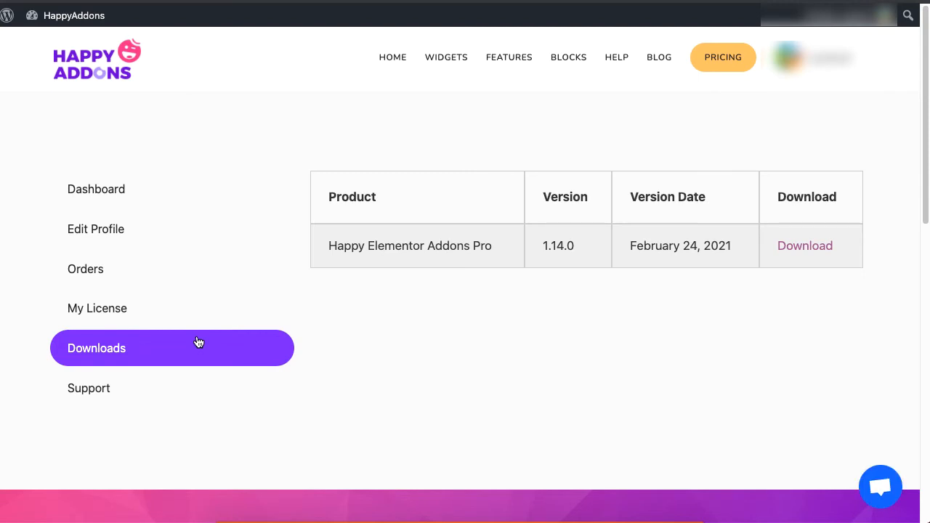
mouse_move(805, 245)
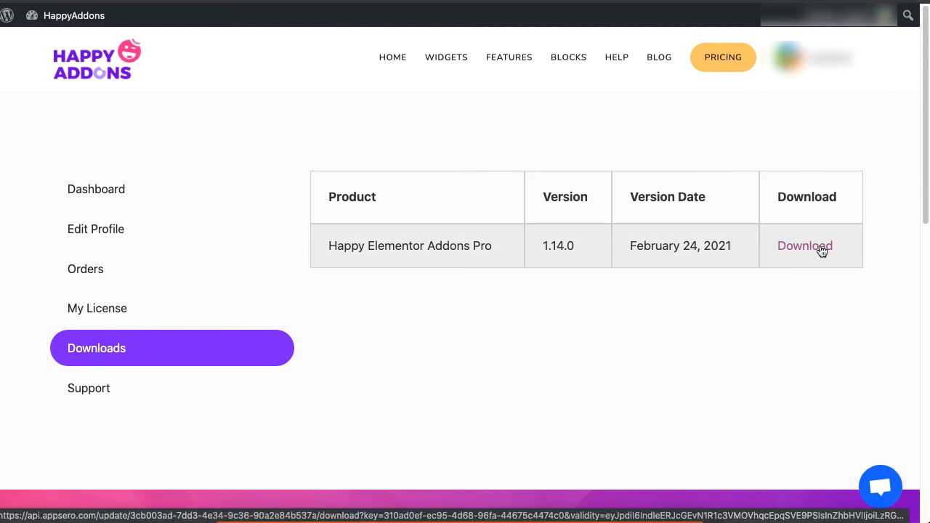
left_click(806, 246)
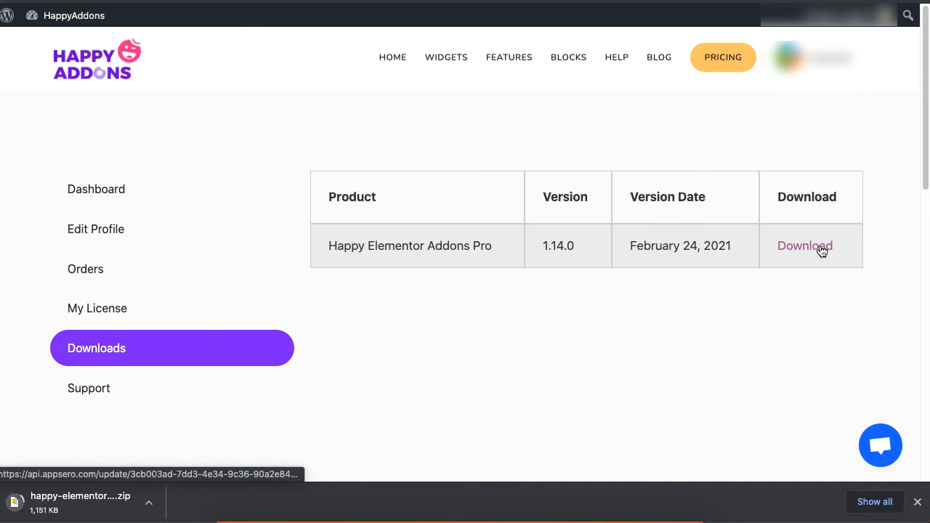
left_click(806, 246)
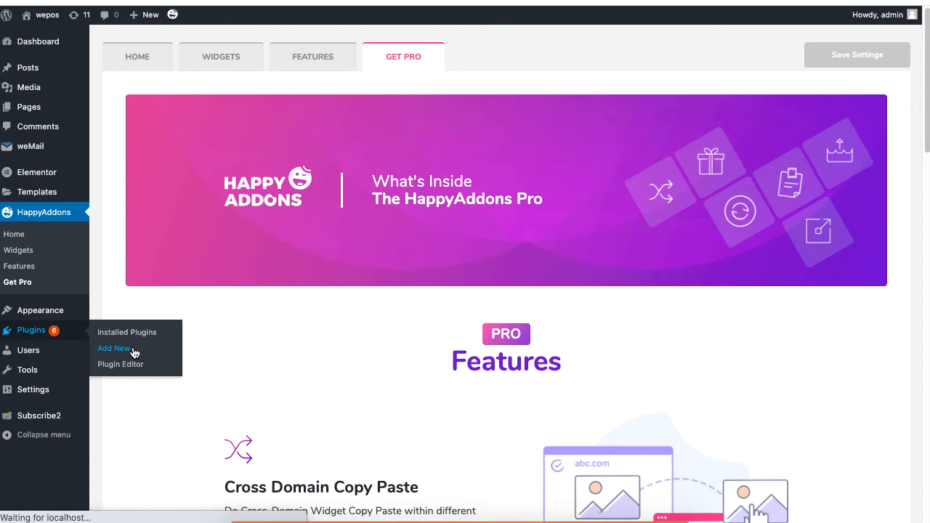
Upload the happy-elementor-addons-pro zip as a plugin and activate it.
left_click(113, 349)
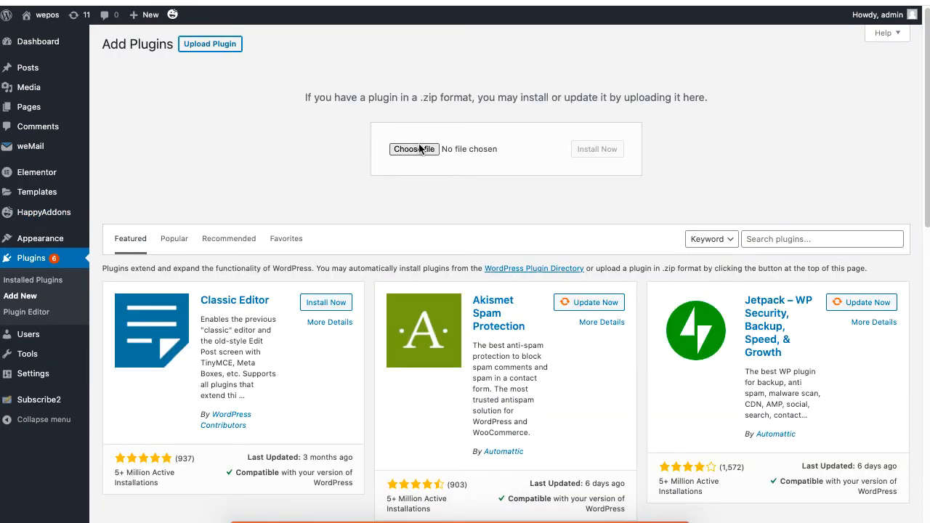
left_click(414, 149)
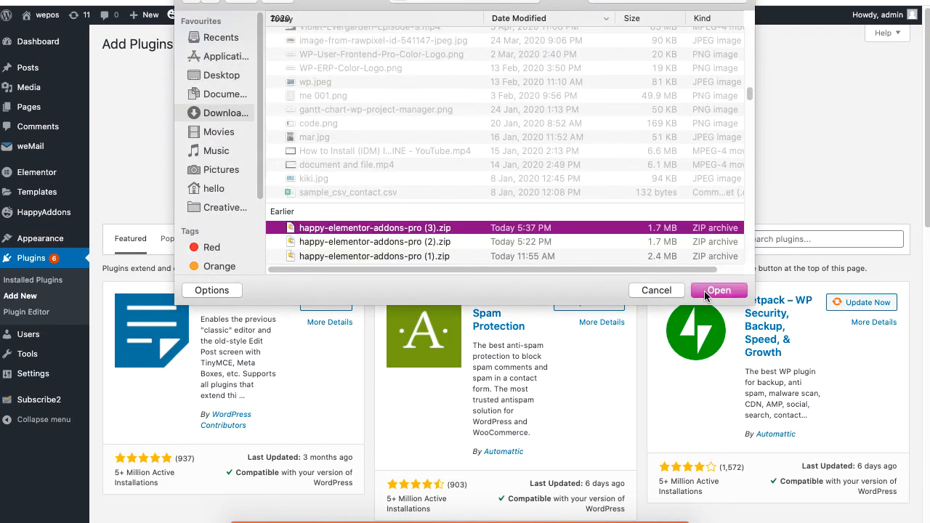
left_click(719, 291)
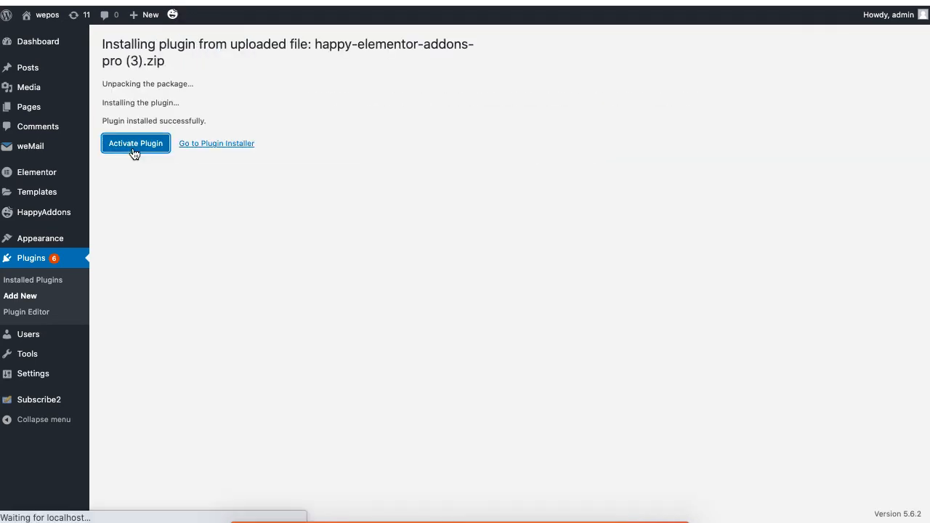
left_click(135, 144)
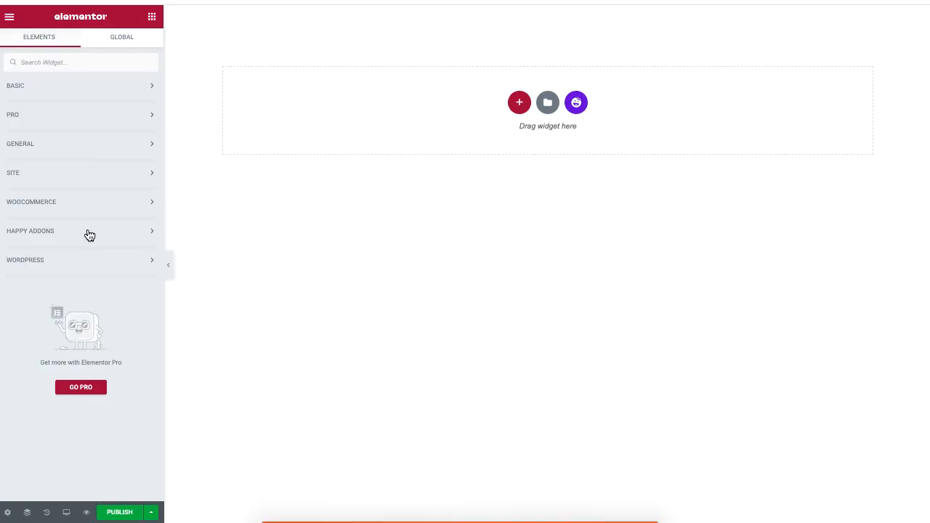
mouse_move(56, 289)
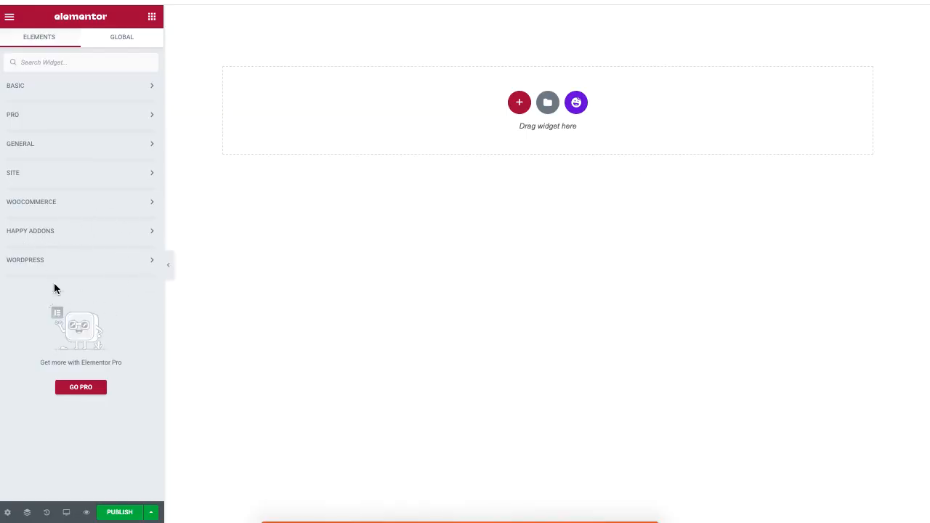
mouse_move(151, 237)
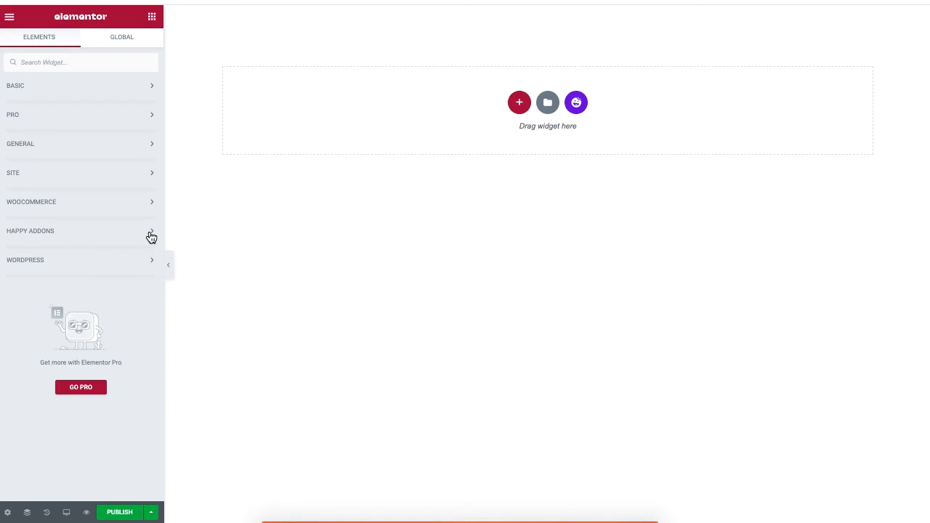
mouse_move(15, 250)
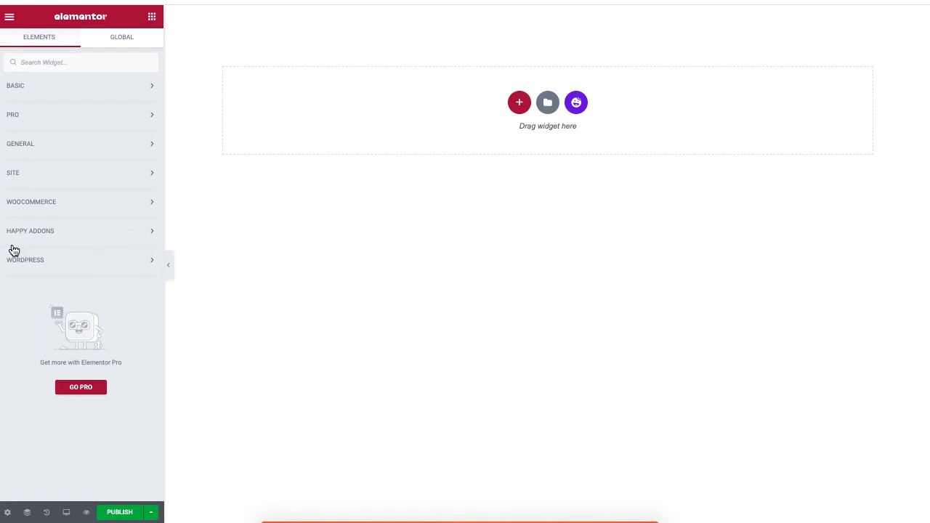
mouse_move(115, 244)
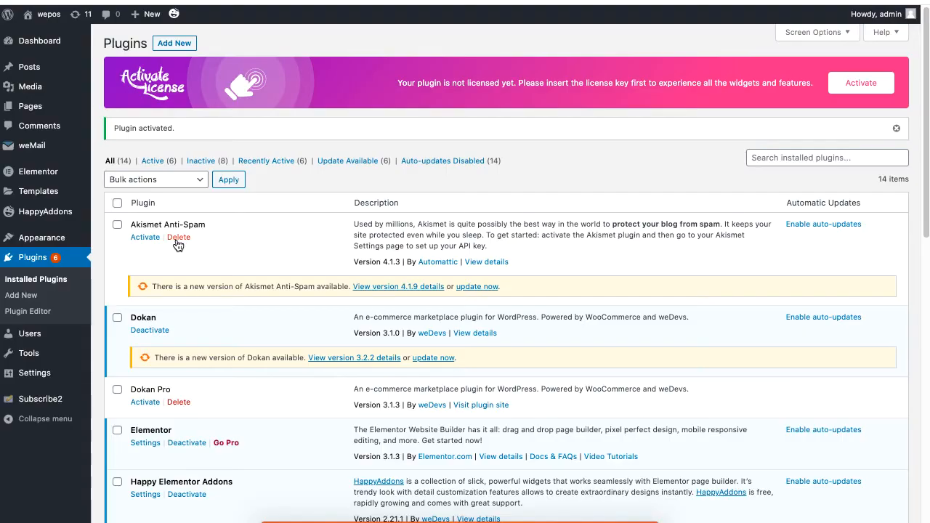
mouse_move(860, 82)
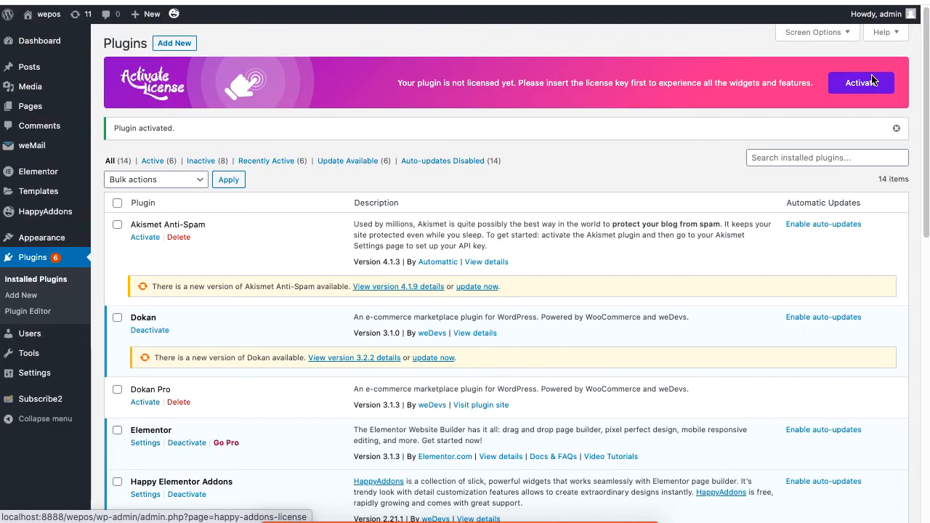
Open Activate License for Happy Elementor Addons Pro and fetch the key from the account.
scroll("down", 3)
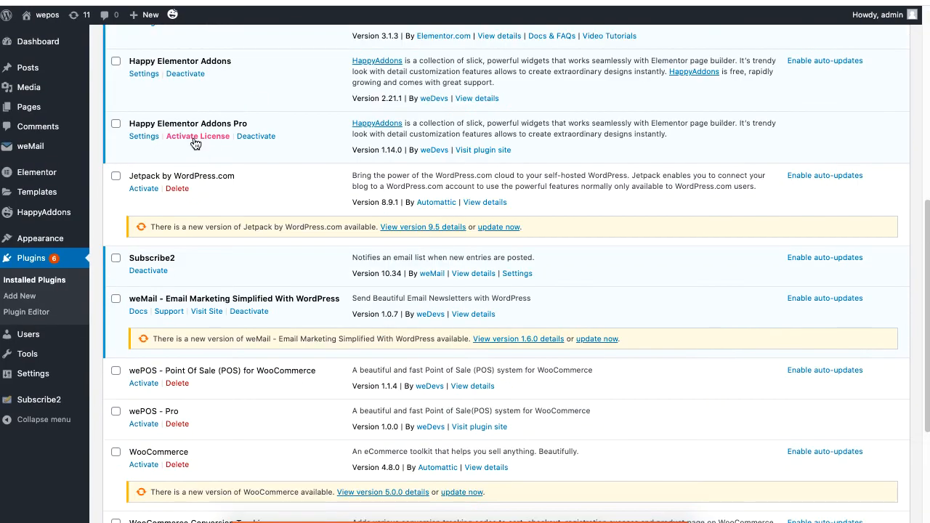
left_click(198, 137)
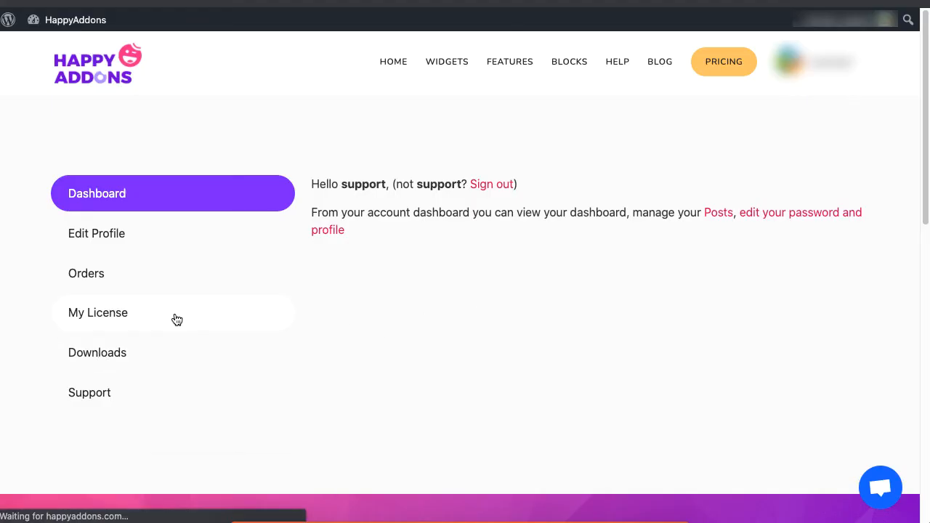
left_click(98, 313)
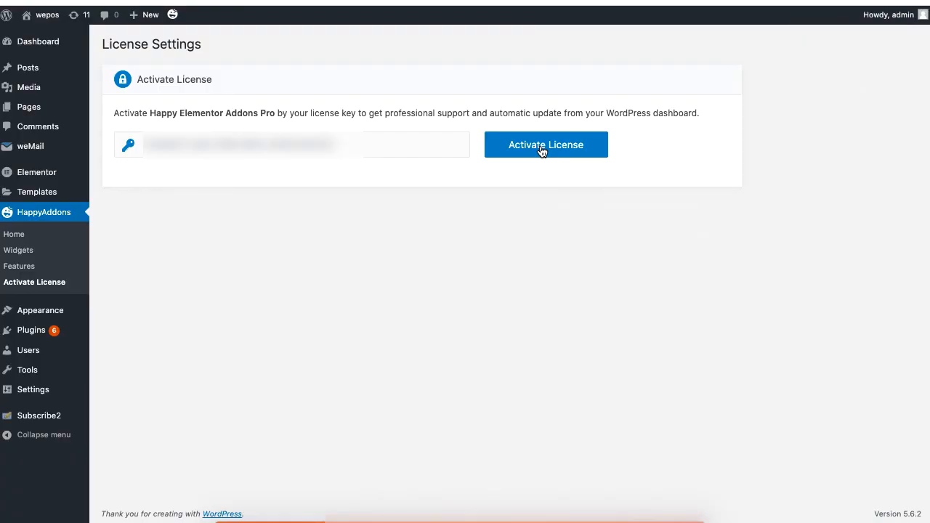
Activate the Happy Elementor Addons Pro license with the entered key.
left_click(546, 145)
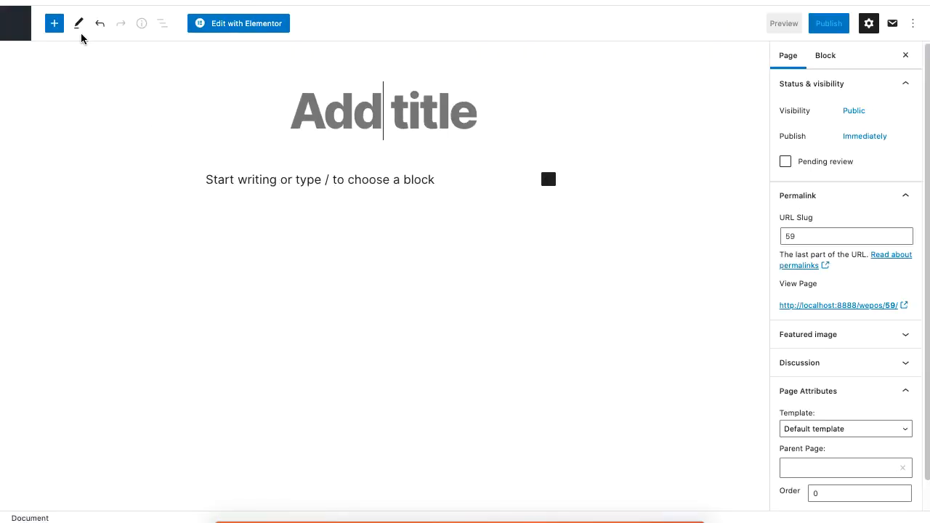
Open the YouTube video 'How to use Particle Effect for Different Occasions' and view its description.
left_click(239, 23)
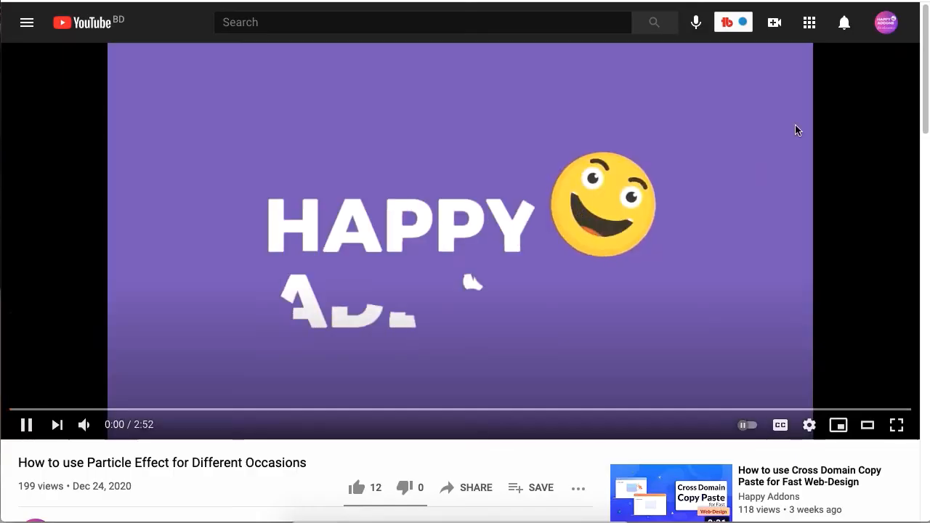
scroll("down", 3)
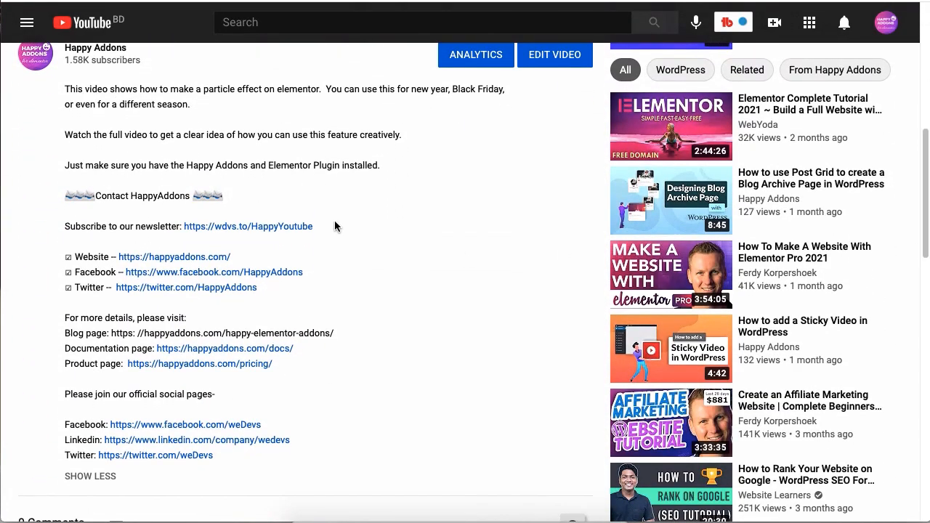